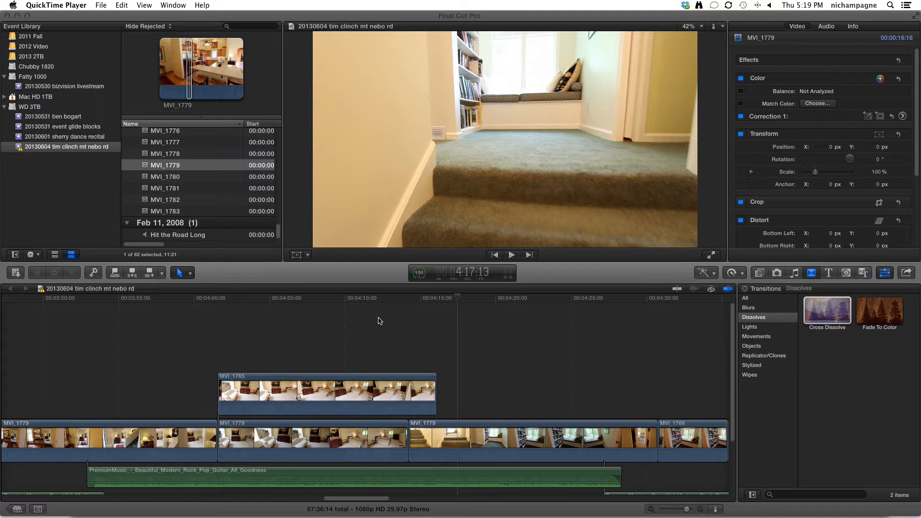
pyautogui.moveTo(464, 329)
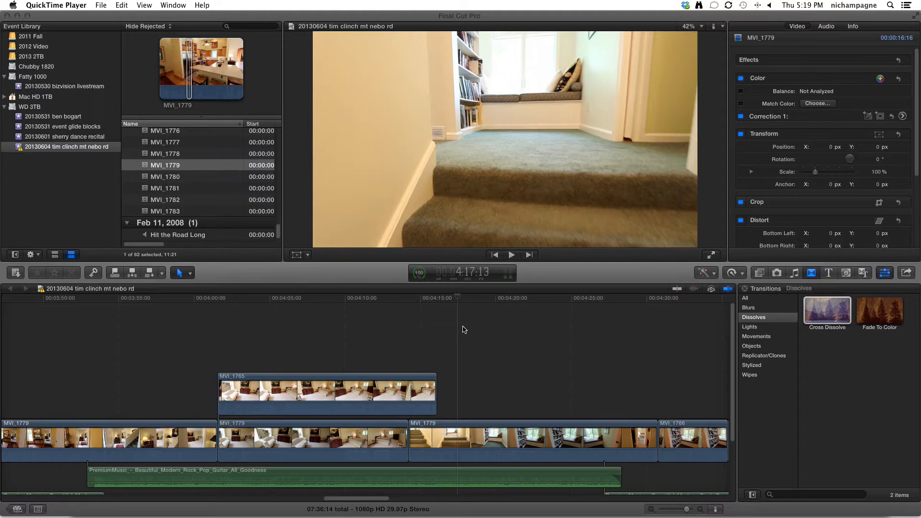
pyautogui.moveTo(475, 412)
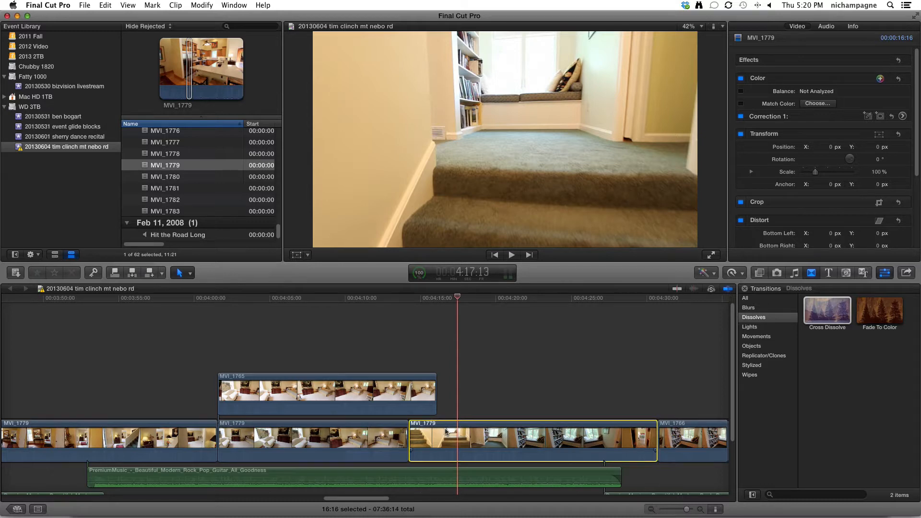
pyautogui.moveTo(441, 302)
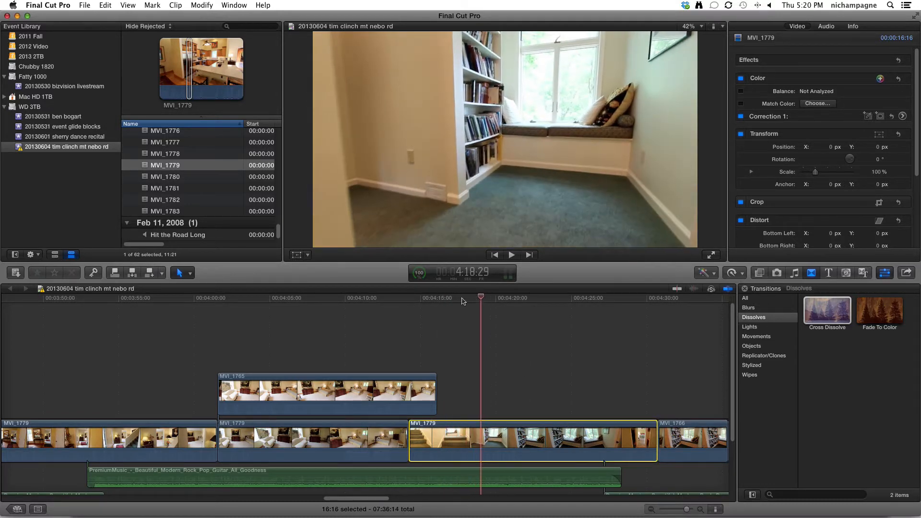
# Play the shaky stairway clip MVI_1779 from its start to see the camera shake.
pyautogui.click(454, 298)
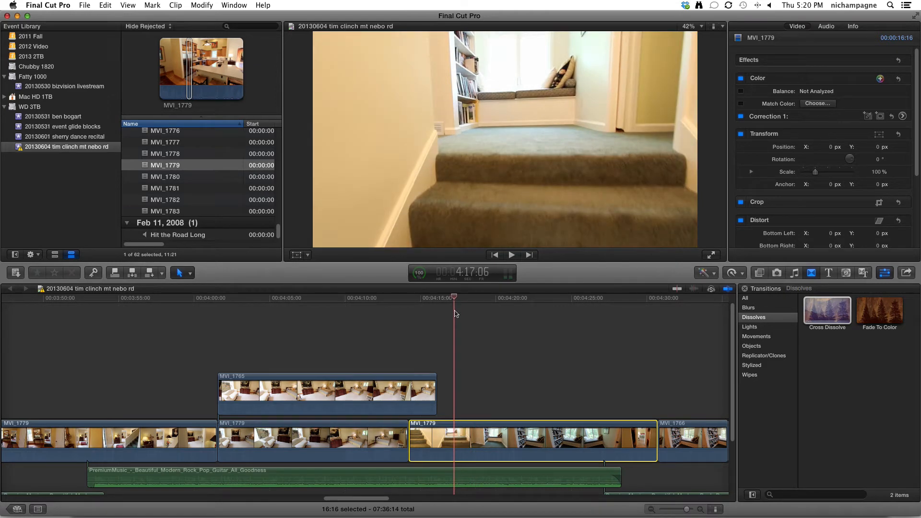
pyautogui.click(510, 255)
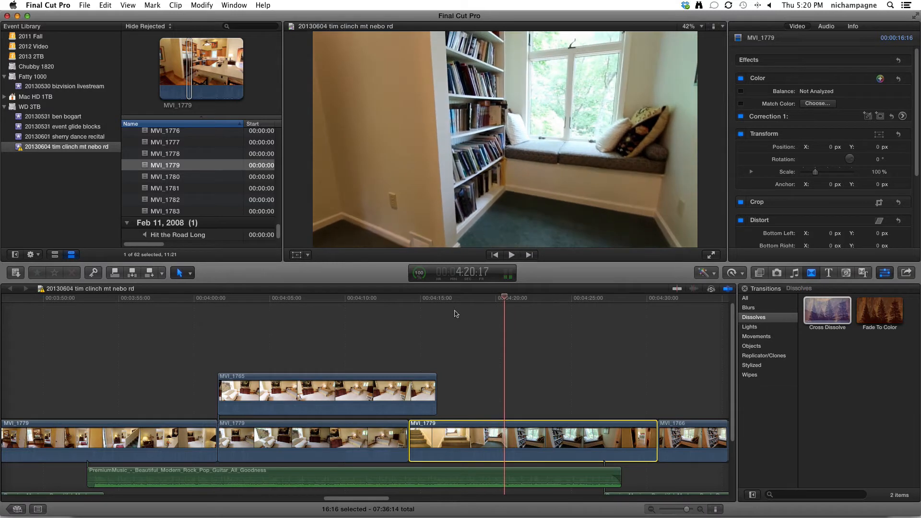
pyautogui.moveTo(786, 95)
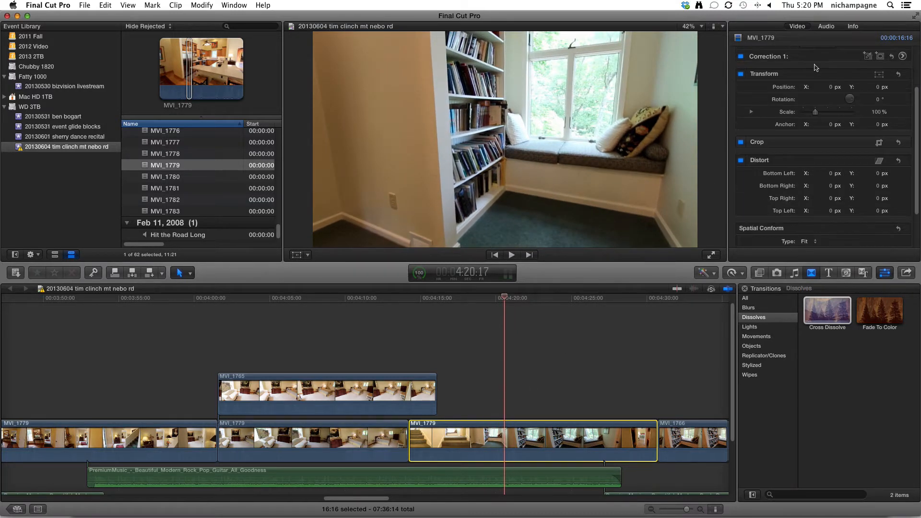
pyautogui.scroll(-3)
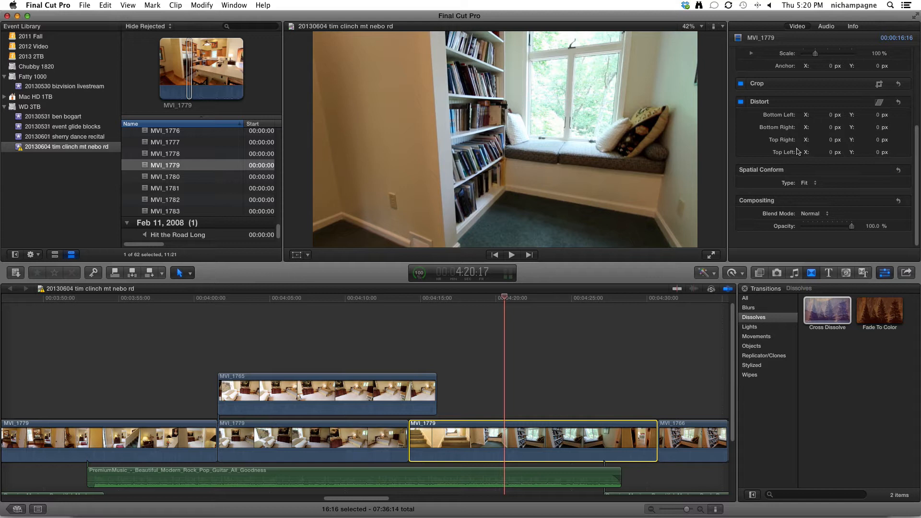
pyautogui.moveTo(498, 438)
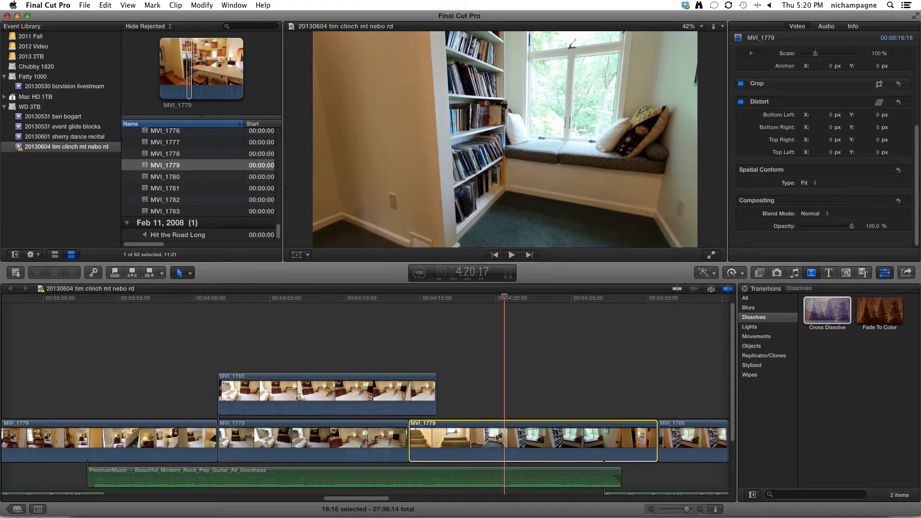
pyautogui.moveTo(837, 119)
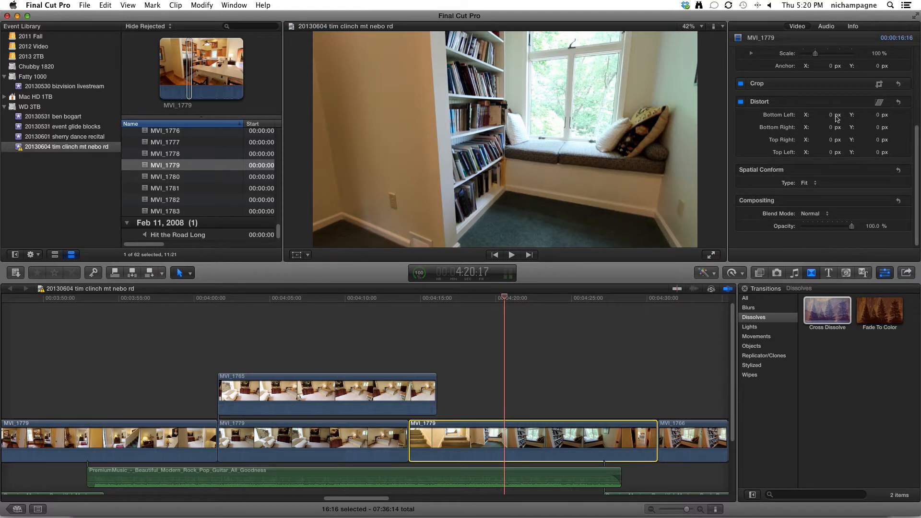
pyautogui.scroll(3)
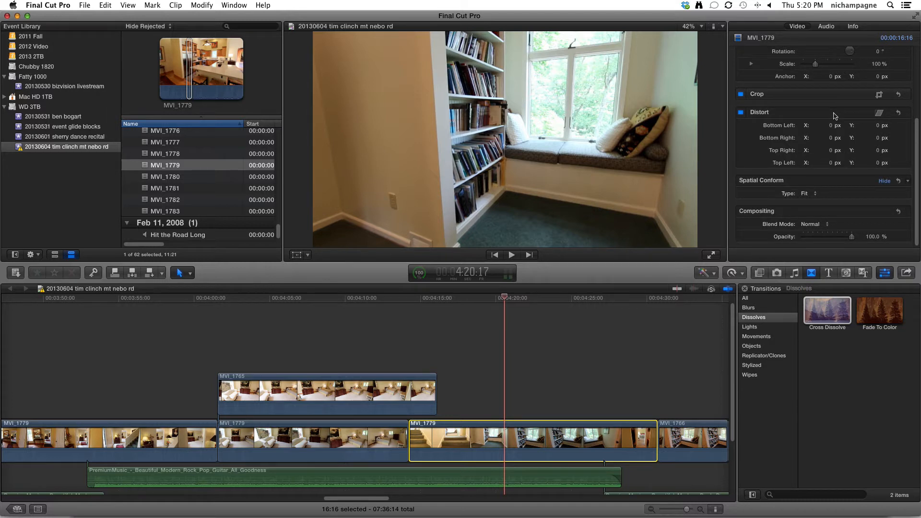
pyautogui.moveTo(546, 345)
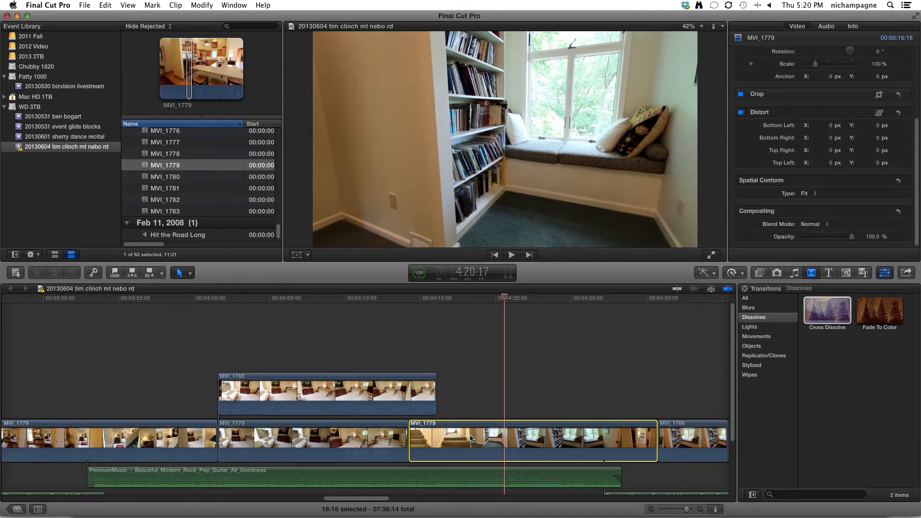
# Reveal the timeline clip's original MVI_1779 in the Event Browser.
pyautogui.rightClick(470, 440)
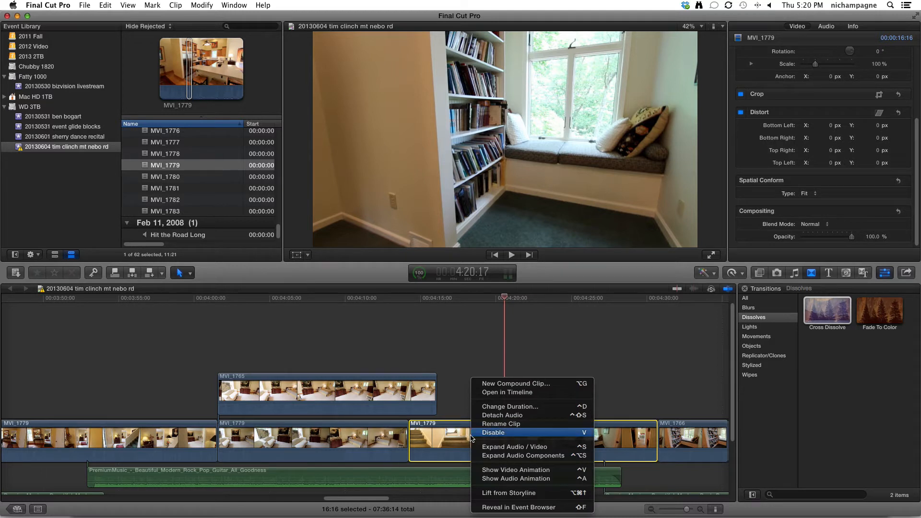
pyautogui.moveTo(514, 446)
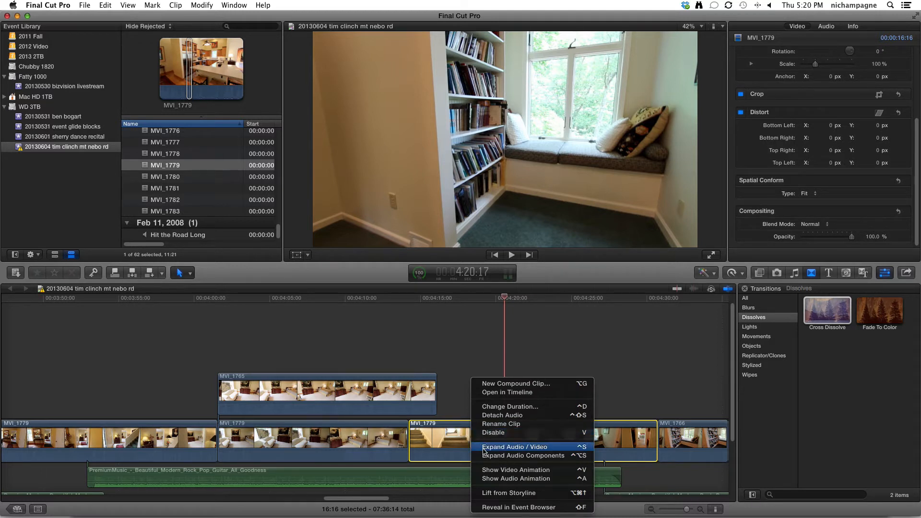
pyautogui.moveTo(518, 507)
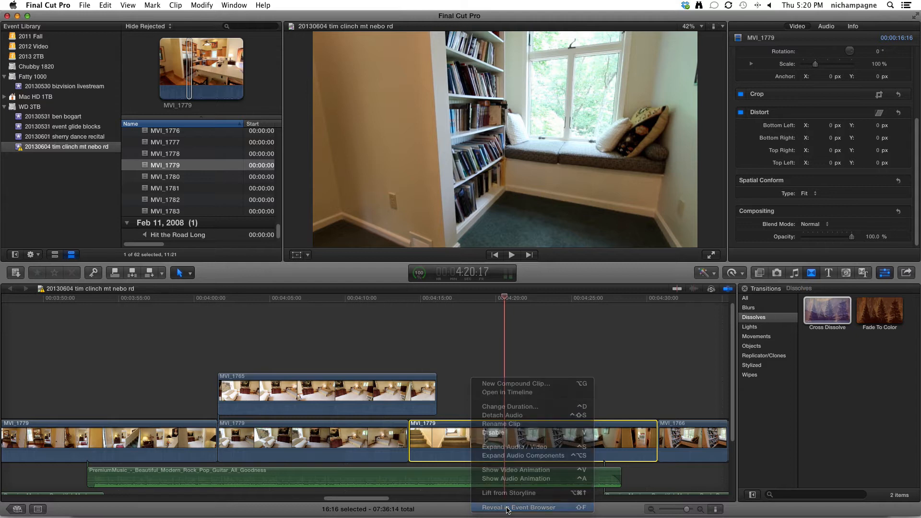
pyautogui.click(517, 506)
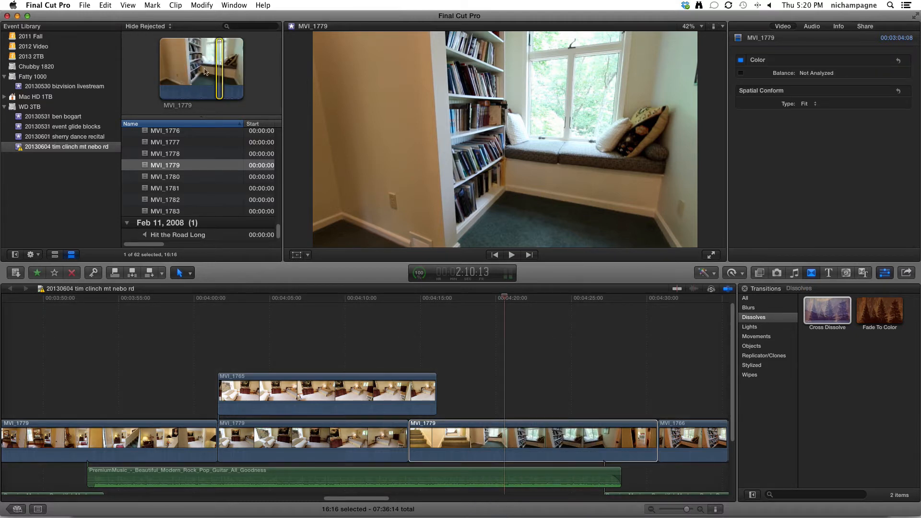
pyautogui.moveTo(476, 391)
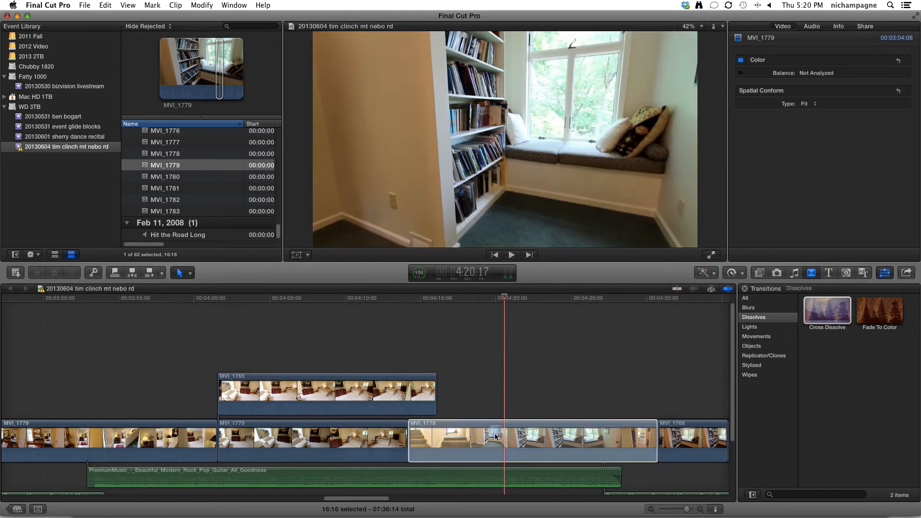
# Replace the shaky timeline clip with its original MVI_1779 and select it.
pyautogui.rightClick(495, 438)
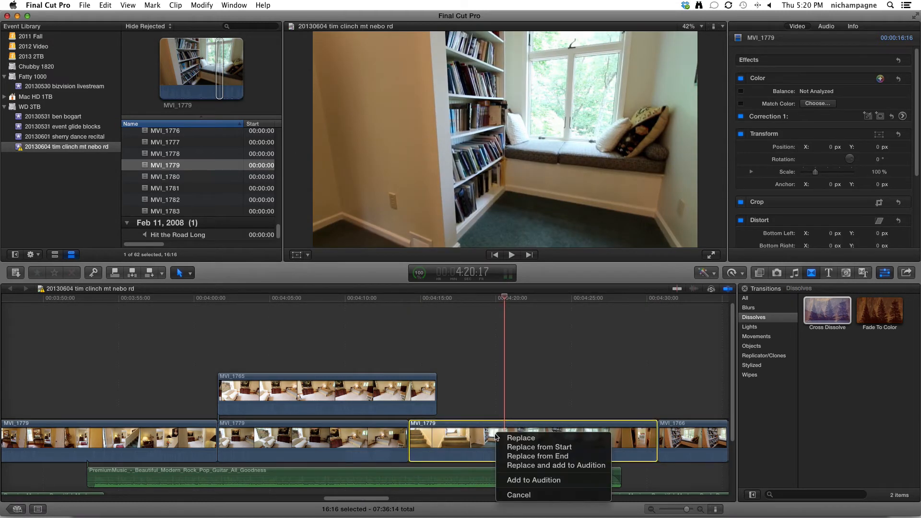
pyautogui.moveTo(519, 438)
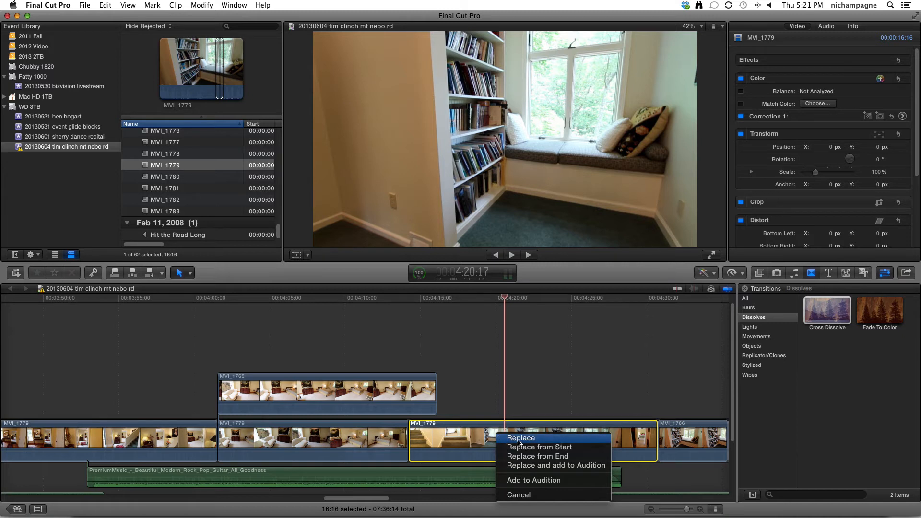
pyautogui.moveTo(520, 438)
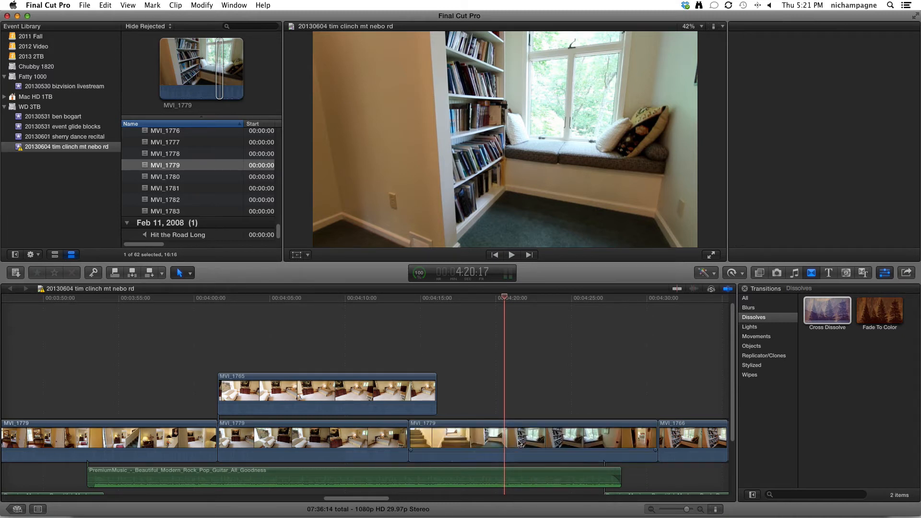
pyautogui.click(797, 26)
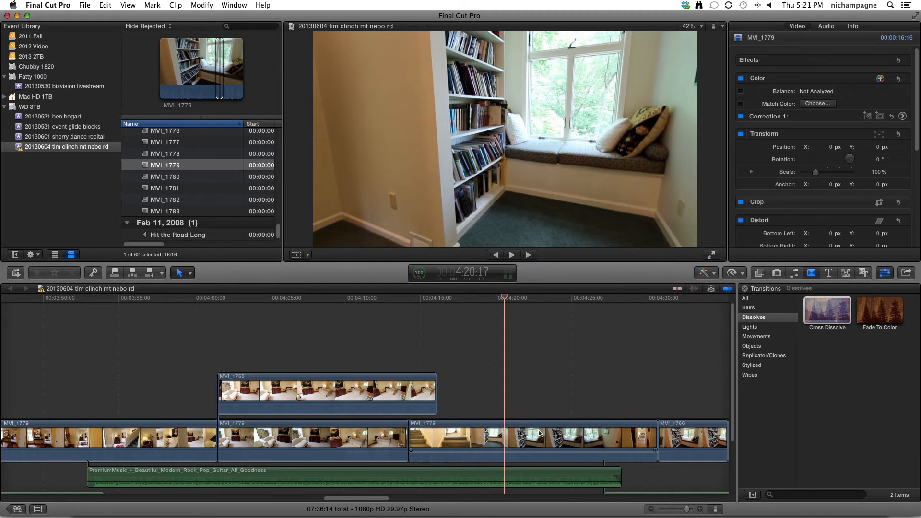
# Enable Stabilization in the Inspector for the replaced stairway clip.
pyautogui.click(532, 441)
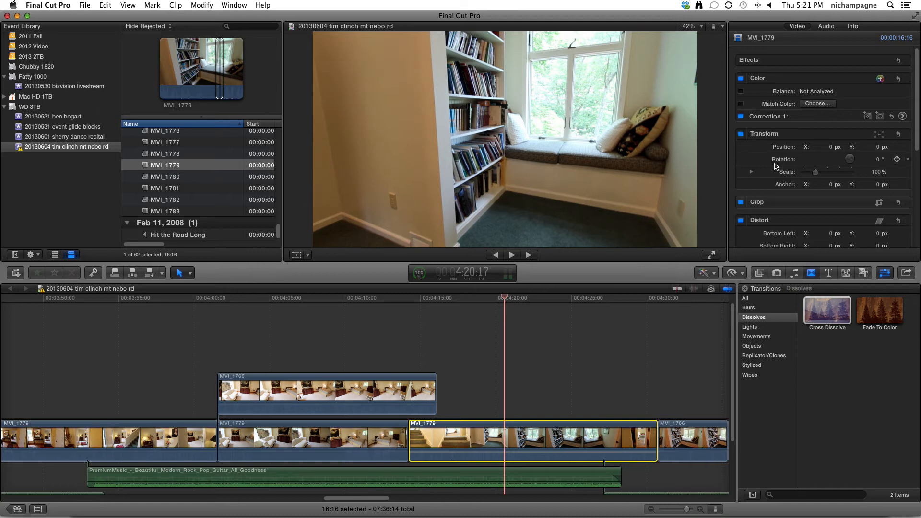
pyautogui.scroll(-3)
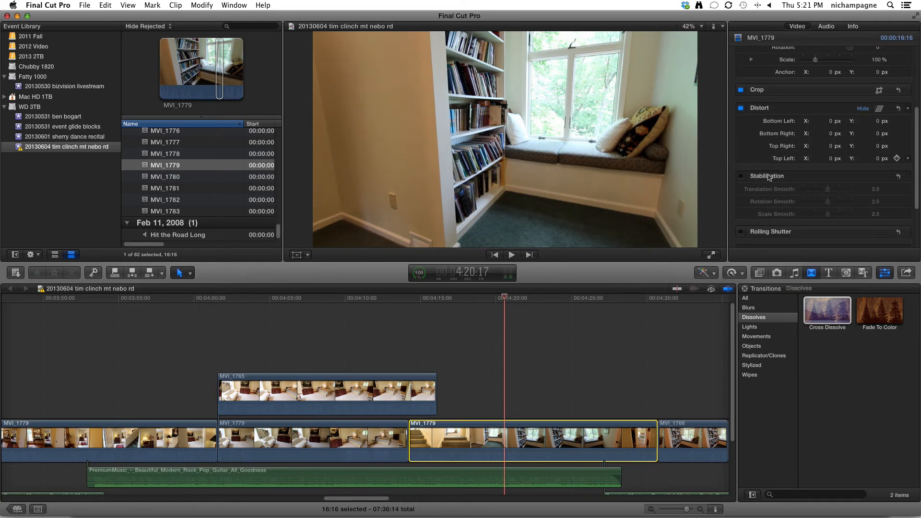
pyautogui.moveTo(792, 179)
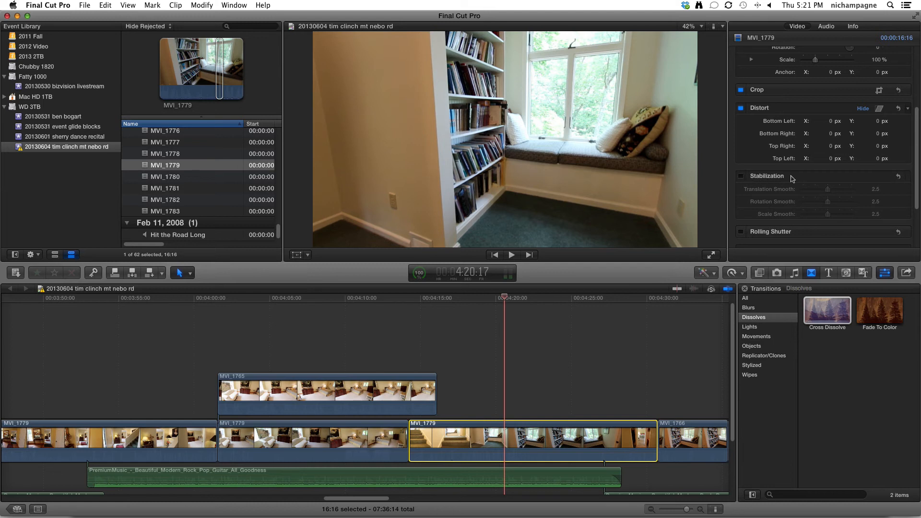
pyautogui.click(741, 175)
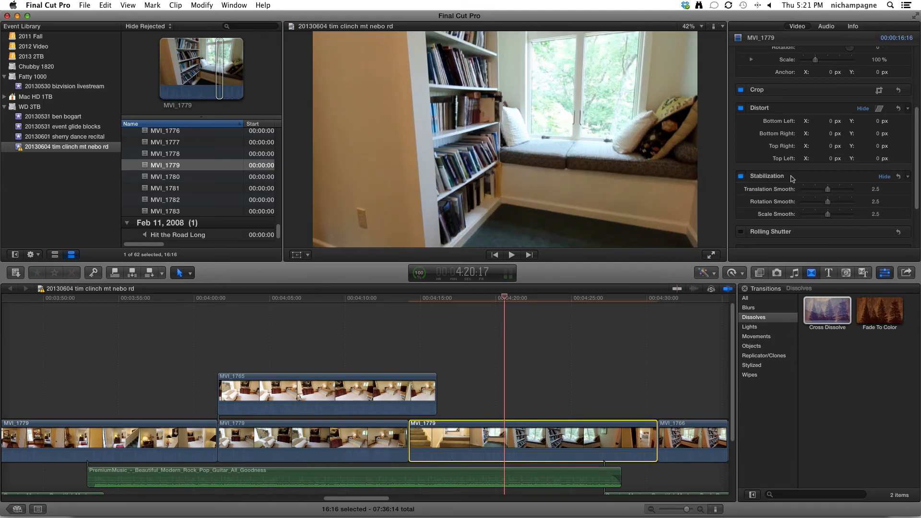